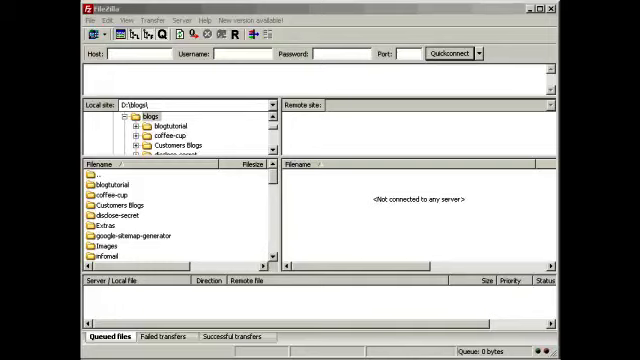
Connect FileZilla to the blog server and open the remote wp-content folder.
{"action": "left_click", "coordinate": [447, 54]}
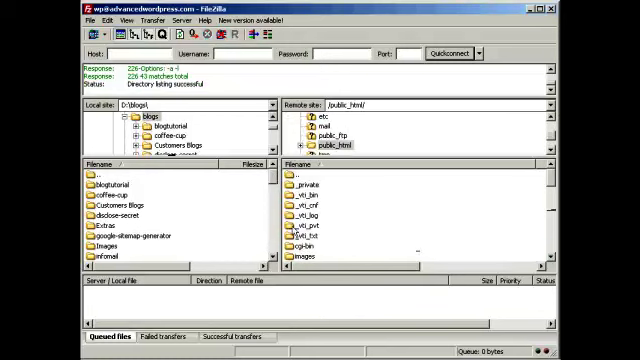
{"action": "scroll", "scroll_direction": "down", "scroll_amount": 3}
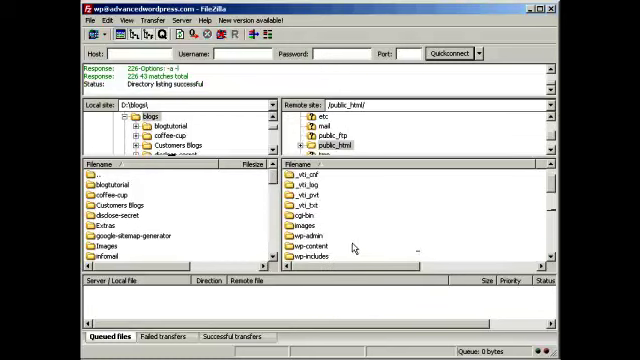
{"action": "double_click", "coordinate": [320, 243]}
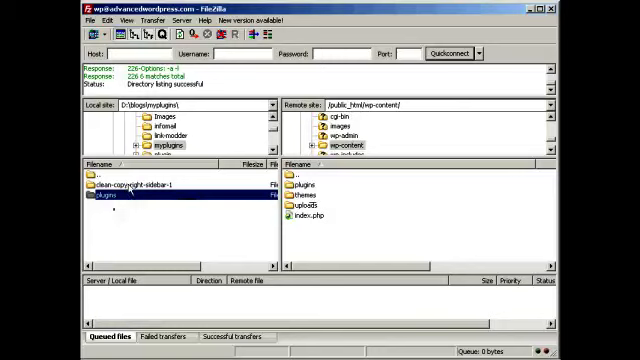
{"action": "mouse_move", "coordinate": [352, 206]}
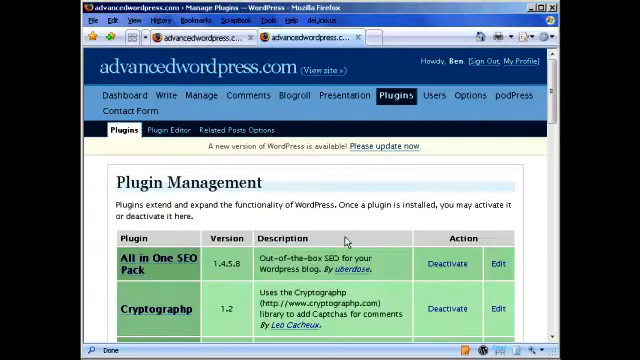
{"action": "mouse_move", "coordinate": [368, 243]}
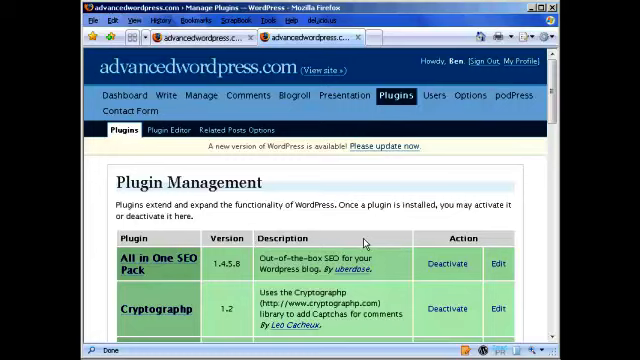
{"action": "mouse_move", "coordinate": [363, 242]}
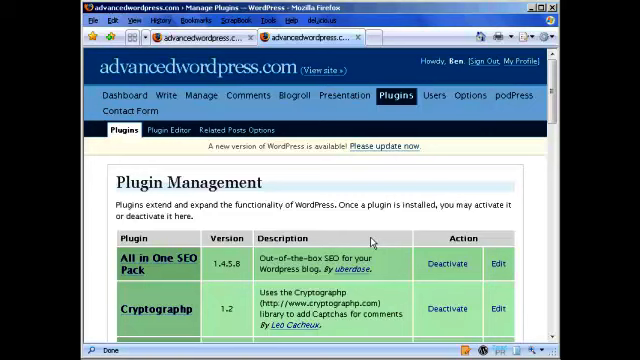
Scroll through the Plugins and Cryptographp Options pages to review the captcha settings.
{"action": "scroll", "scroll_direction": "down", "scroll_amount": 3}
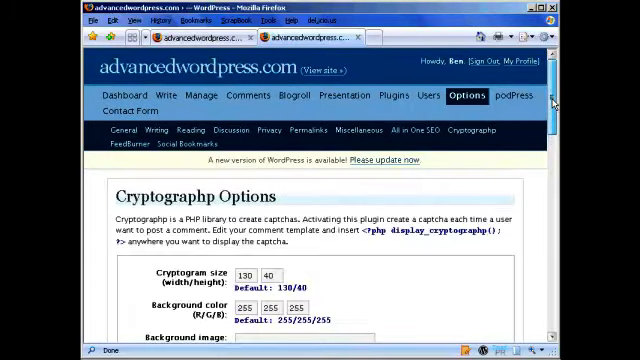
{"action": "scroll", "scroll_direction": "down", "scroll_amount": 3}
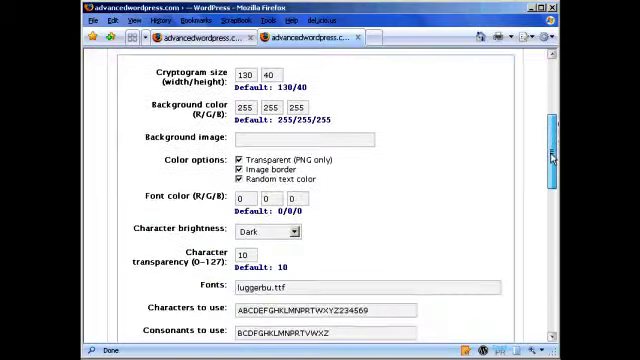
{"action": "scroll", "scroll_direction": "down", "scroll_amount": 3}
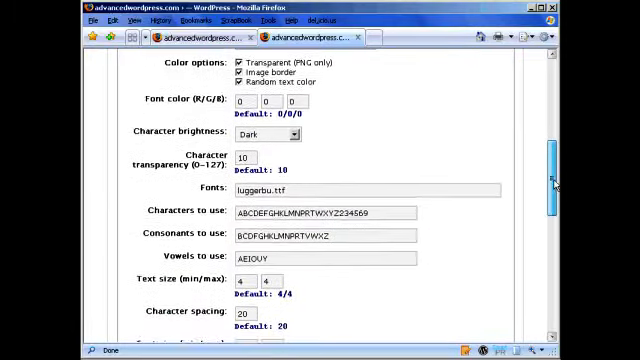
{"action": "scroll", "scroll_direction": "down", "scroll_amount": 3}
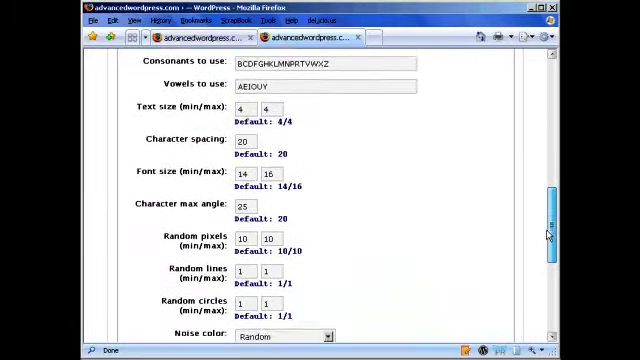
{"action": "scroll", "scroll_direction": "down", "scroll_amount": 3}
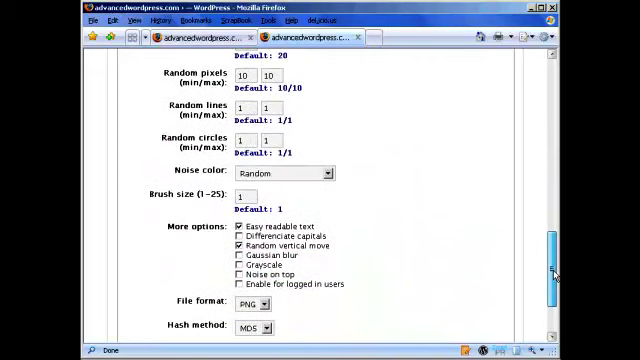
{"action": "scroll", "scroll_direction": "down", "scroll_amount": 3}
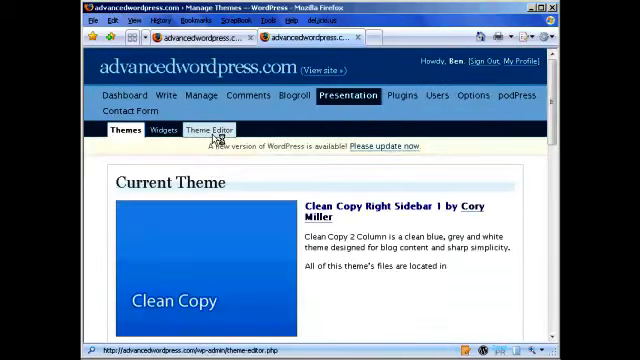
Insert <?php display_cryptographp(); ?> near the end of the theme's comments.php.
{"action": "left_click", "coordinate": [203, 130]}
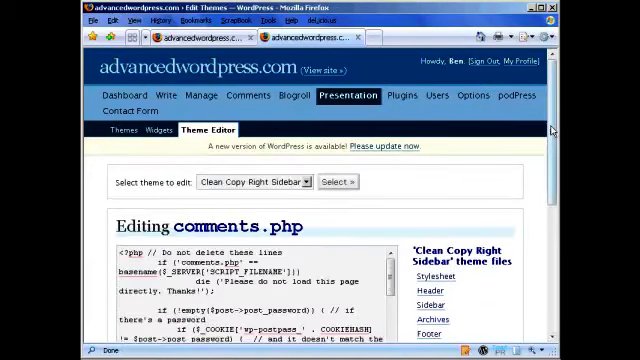
{"action": "scroll", "scroll_direction": "down", "scroll_amount": 3}
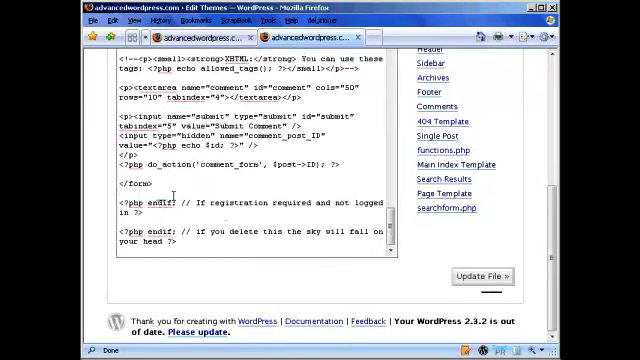
{"action": "type", "text": "<?php display_cryptographp(); ?>"}
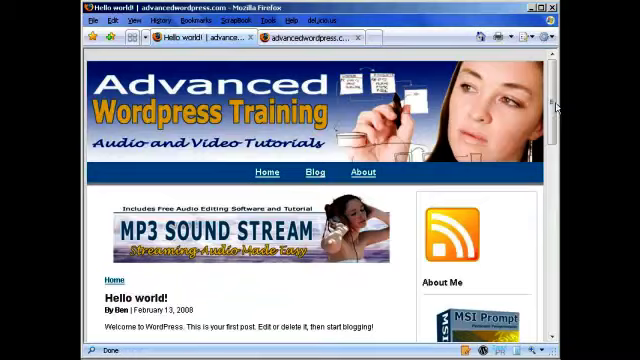
Scroll down the live blog page before heading back to the admin area.
{"action": "scroll", "scroll_direction": "down", "scroll_amount": 3}
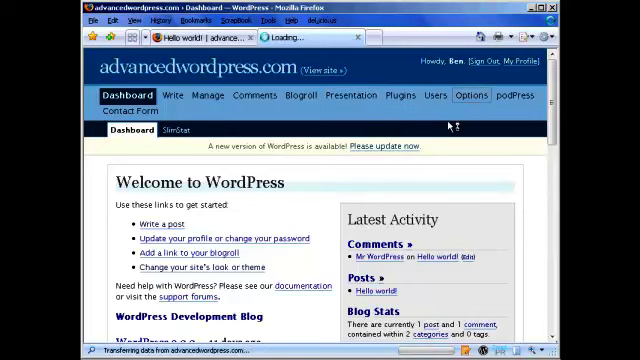
Review the Social Bookmarks site list, including Bloglines, digg and Facebook.
{"action": "left_click", "coordinate": [461, 97]}
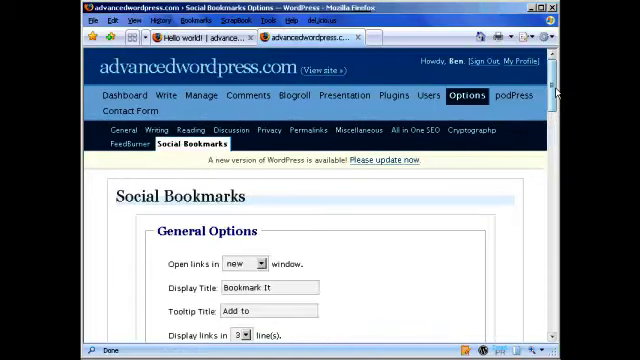
{"action": "scroll", "scroll_direction": "down", "scroll_amount": 3}
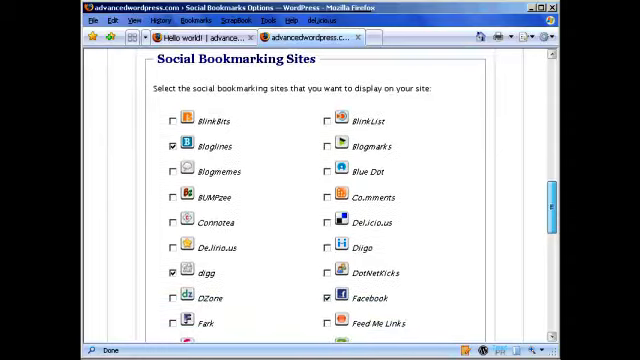
{"action": "scroll", "scroll_direction": "down", "scroll_amount": 3}
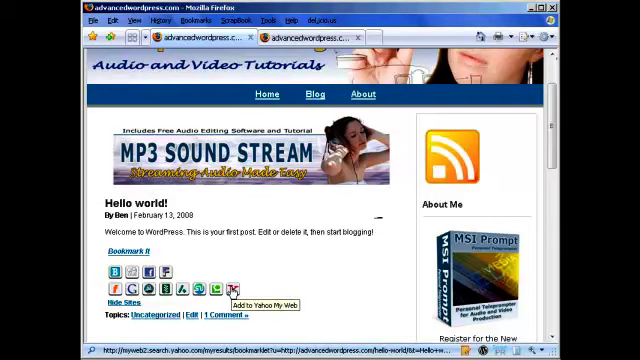
{"action": "mouse_move", "coordinate": [297, 270]}
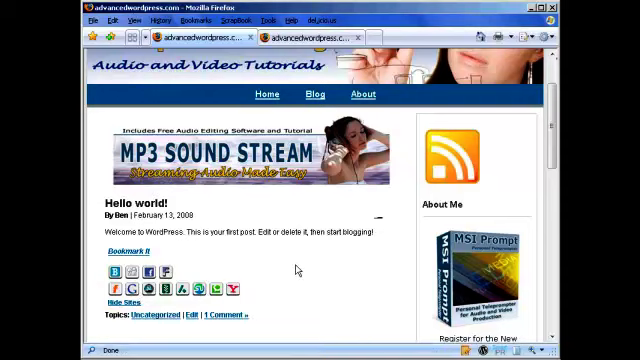
{"action": "mouse_move", "coordinate": [88, 263]}
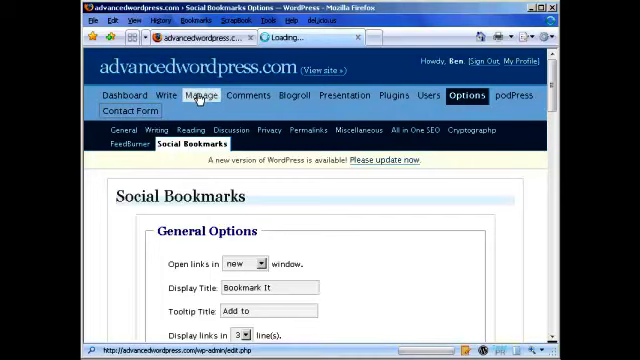
Review the Contact Form plugin's configuration and its Documentation page.
{"action": "left_click", "coordinate": [200, 96]}
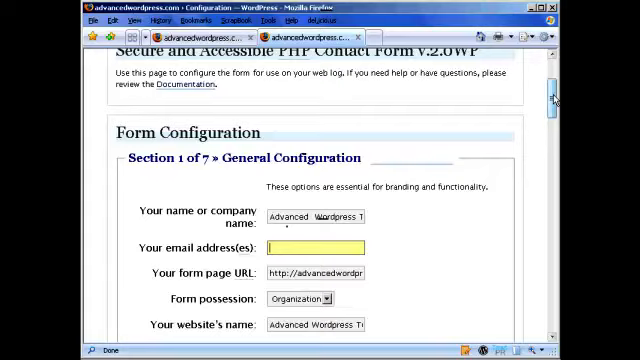
{"action": "scroll", "scroll_direction": "down", "scroll_amount": 3}
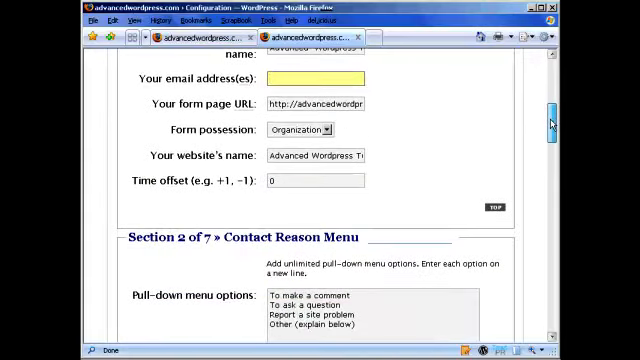
{"action": "scroll", "scroll_direction": "up", "scroll_amount": 3}
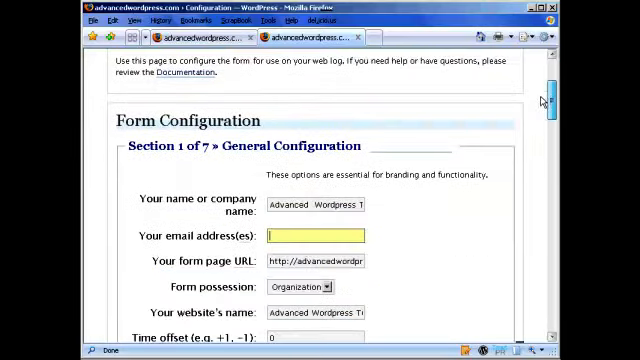
{"action": "left_click", "coordinate": [285, 130]}
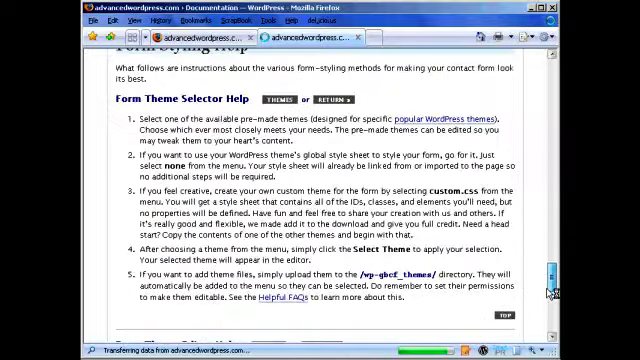
{"action": "scroll", "scroll_direction": "down", "scroll_amount": 3}
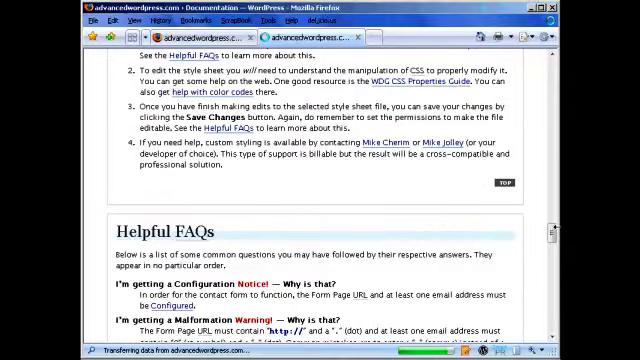
{"action": "scroll", "scroll_direction": "down", "scroll_amount": 3}
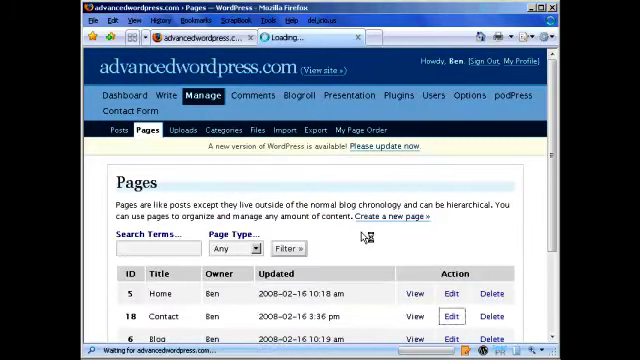
Save the Contact page with its contact form tag, then go to My Page Order.
{"action": "left_click", "coordinate": [451, 316]}
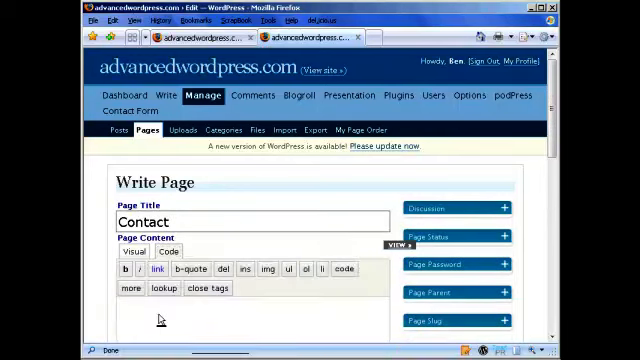
{"action": "scroll", "scroll_direction": "down", "scroll_amount": 3}
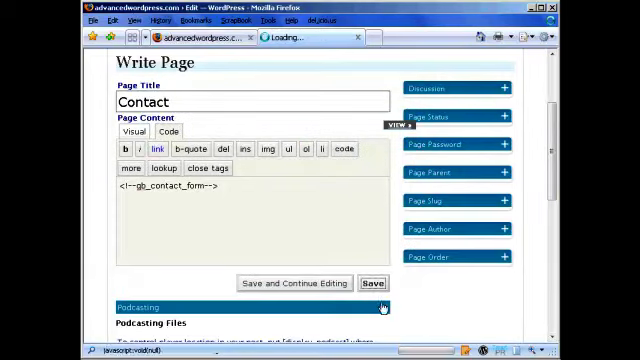
{"action": "left_click", "coordinate": [384, 307]}
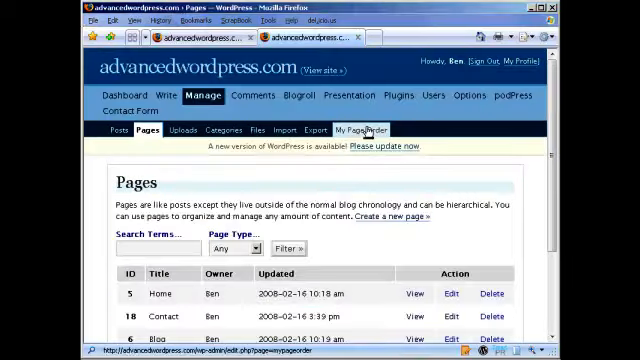
{"action": "left_click", "coordinate": [361, 130]}
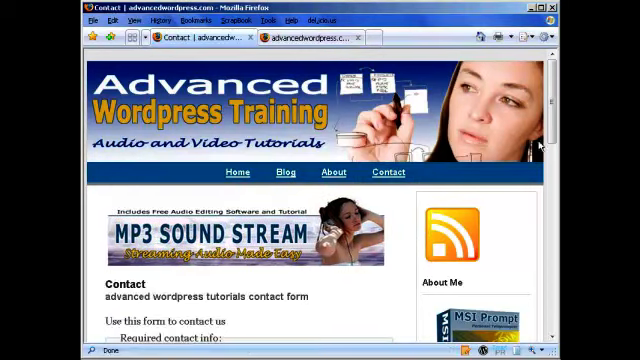
Scroll through the contact form on the live Contact page.
{"action": "scroll", "scroll_direction": "down", "scroll_amount": 3}
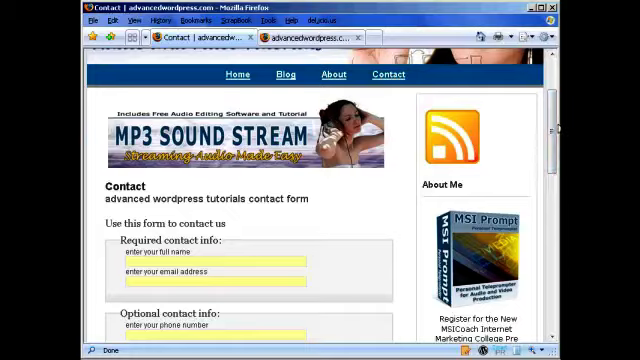
{"action": "scroll", "scroll_direction": "down", "scroll_amount": 3}
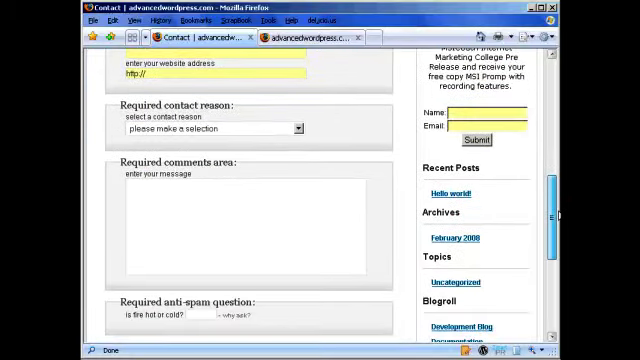
{"action": "scroll", "scroll_direction": "down", "scroll_amount": 3}
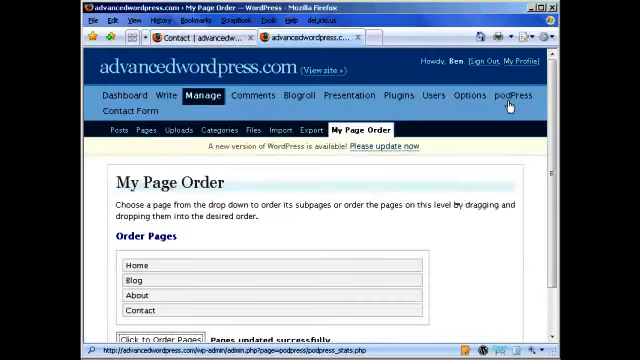
Scroll through podPress General Settings from media file locations down to the Credit options.
{"action": "left_click", "coordinate": [506, 95]}
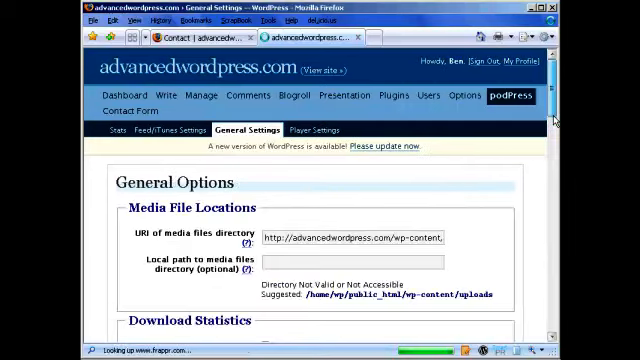
{"action": "scroll", "scroll_direction": "down", "scroll_amount": 3}
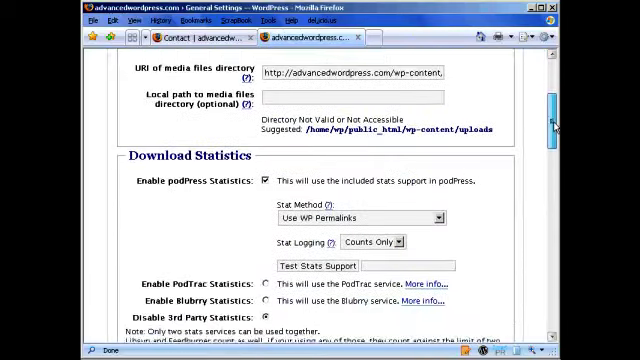
{"action": "scroll", "scroll_direction": "down", "scroll_amount": 3}
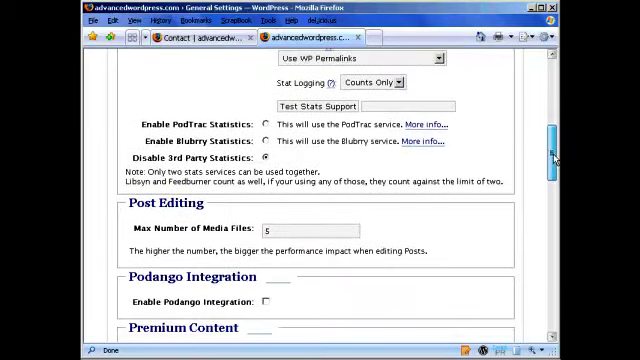
{"action": "scroll", "scroll_direction": "down", "scroll_amount": 3}
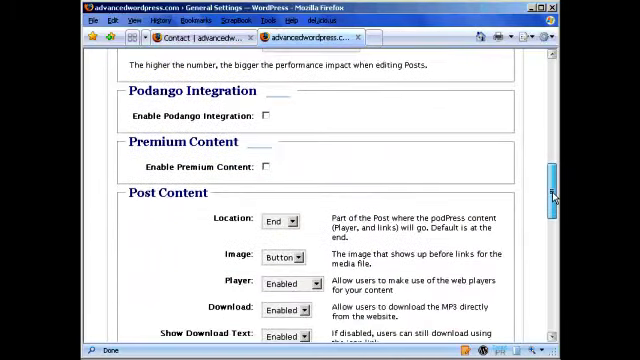
{"action": "scroll", "scroll_direction": "down", "scroll_amount": 3}
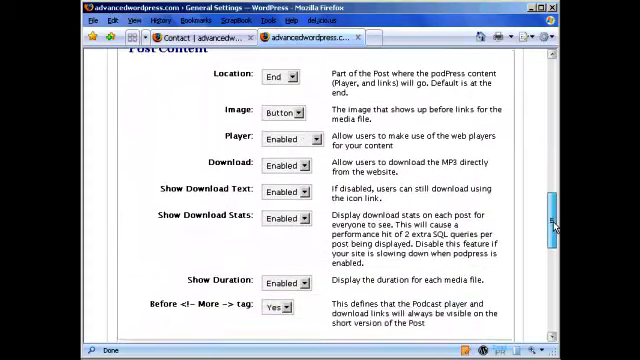
{"action": "scroll", "scroll_direction": "down", "scroll_amount": 3}
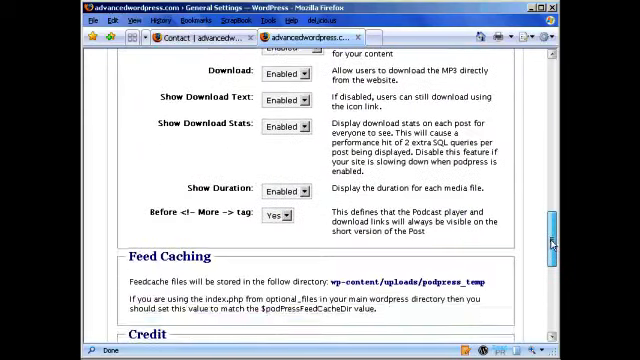
{"action": "scroll", "scroll_direction": "down", "scroll_amount": 3}
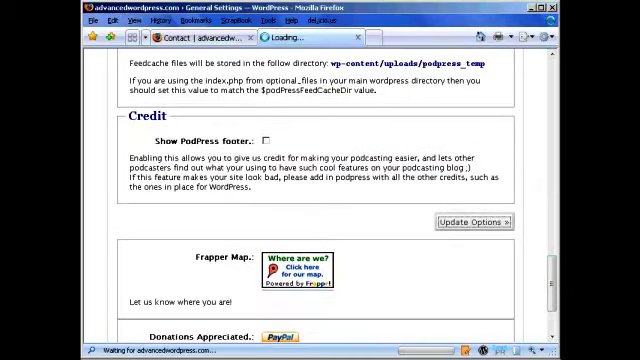
{"action": "mouse_move", "coordinate": [370, 330]}
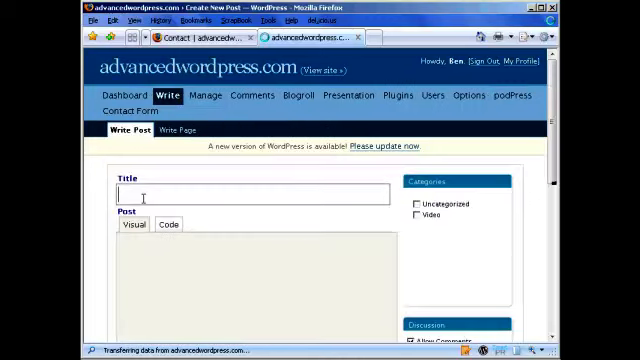
Title the new post 'Test Video' with the body 'This is a test video'.
{"action": "type", "text": "Test Video"}
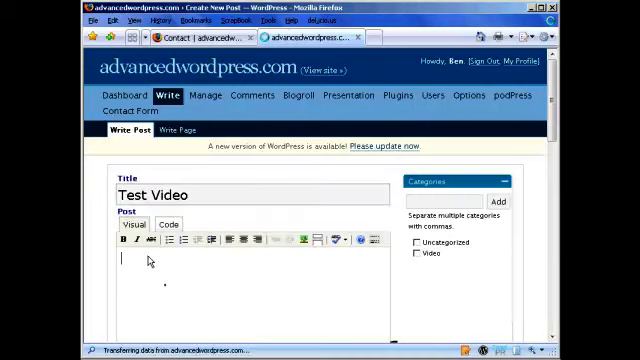
{"action": "type", "text": "This is a"}
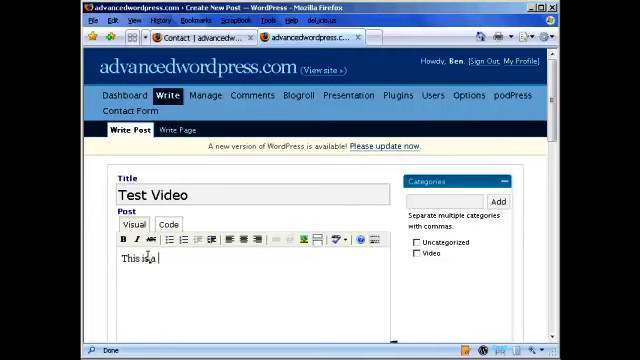
{"action": "type", "text": "test video"}
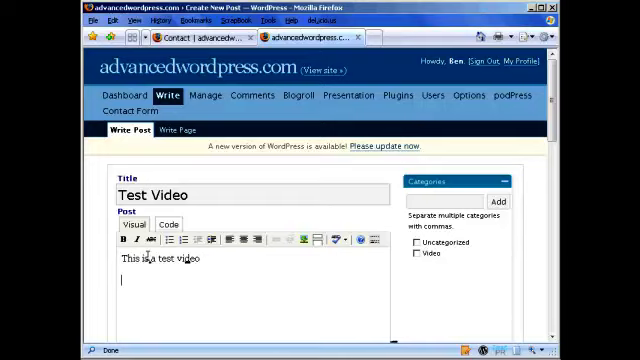
Attach the goodtime.flv video from video.com titled Goodtimes, auto-detecting its size.
{"action": "scroll", "scroll_direction": "down", "scroll_amount": 3}
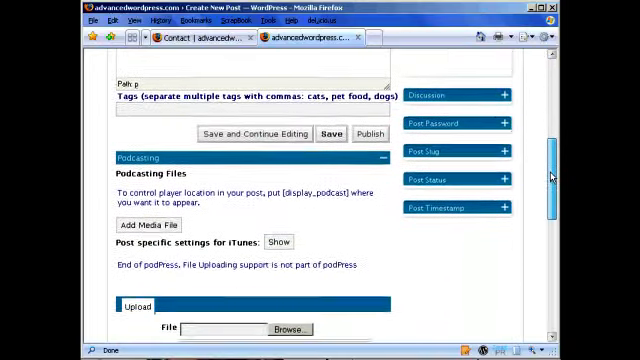
{"action": "scroll", "scroll_direction": "down", "scroll_amount": 3}
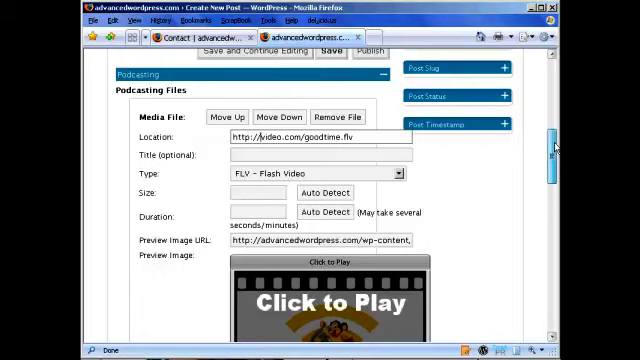
{"action": "scroll", "scroll_direction": "down", "scroll_amount": 3}
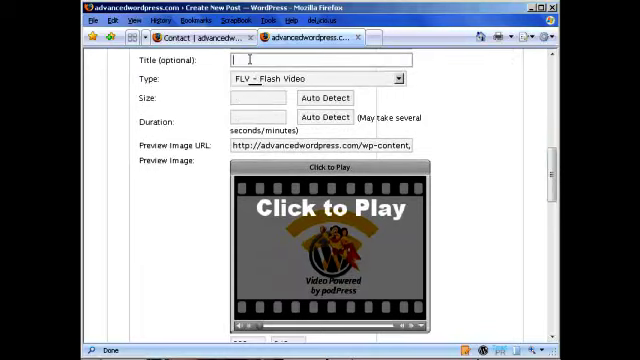
{"action": "type", "text": "Ge"}
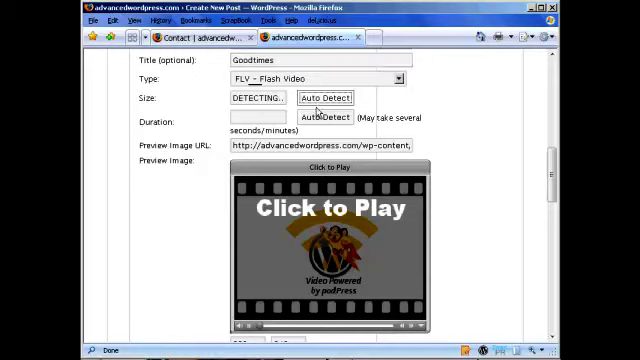
{"action": "left_click", "coordinate": [324, 120]}
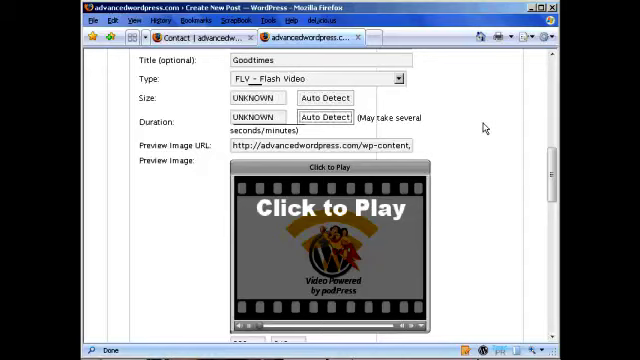
{"action": "scroll", "scroll_direction": "down", "scroll_amount": 3}
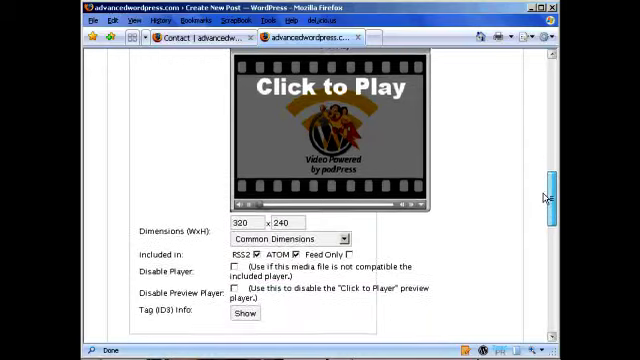
{"action": "scroll", "scroll_direction": "down", "scroll_amount": 3}
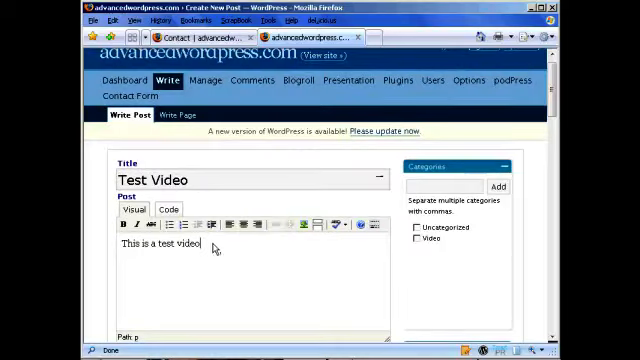
Add [display_podcast] to the post body and tick the Video category.
{"action": "type", "text": "[display_podcast]"}
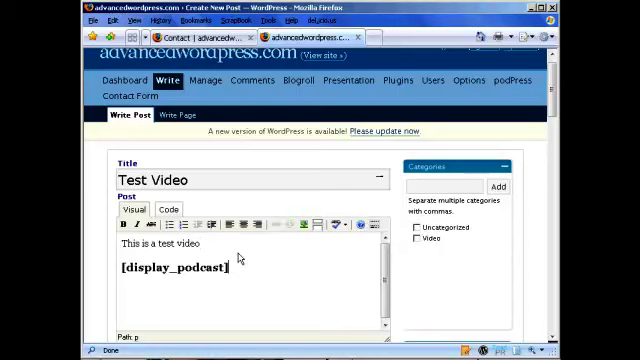
{"action": "scroll", "scroll_direction": "down", "scroll_amount": 3}
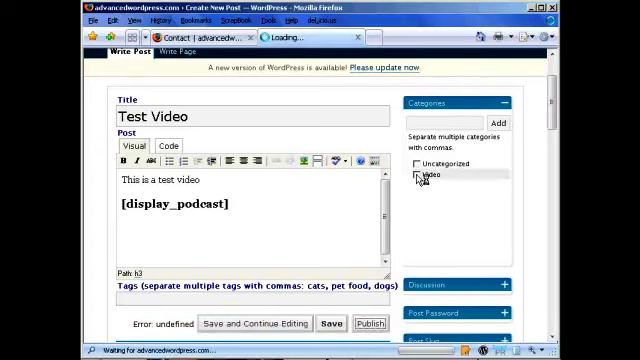
{"action": "left_click", "coordinate": [416, 176]}
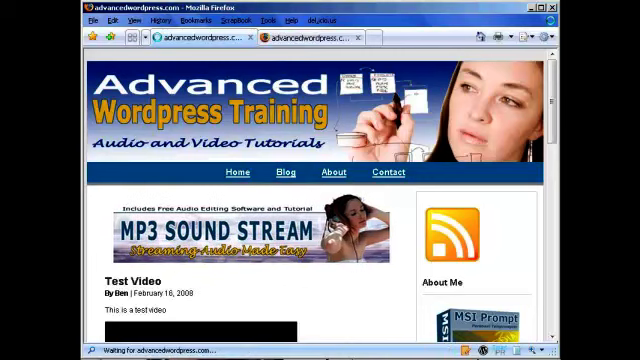
Start the embedded Goodtimes video player on the Test Video post page.
{"action": "scroll", "scroll_direction": "down", "scroll_amount": 3}
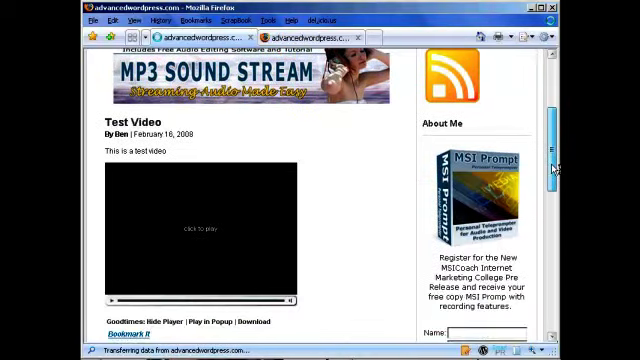
{"action": "left_click", "coordinate": [196, 235]}
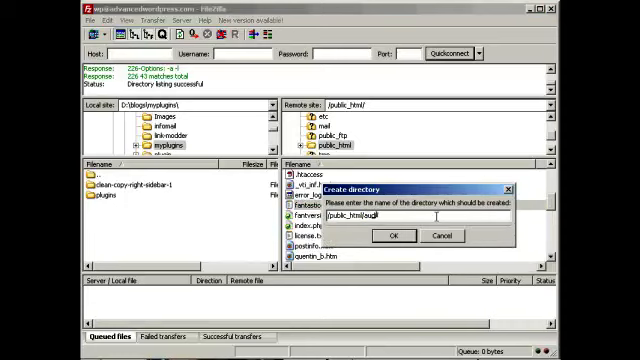
Confirm creating the new video folder under public_html.
{"action": "left_click", "coordinate": [388, 235]}
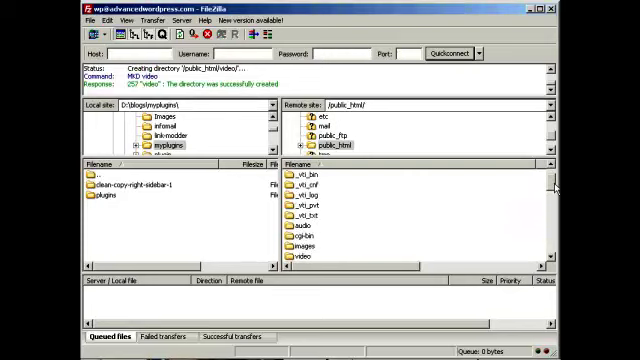
{"action": "scroll", "scroll_direction": "down", "scroll_amount": 3}
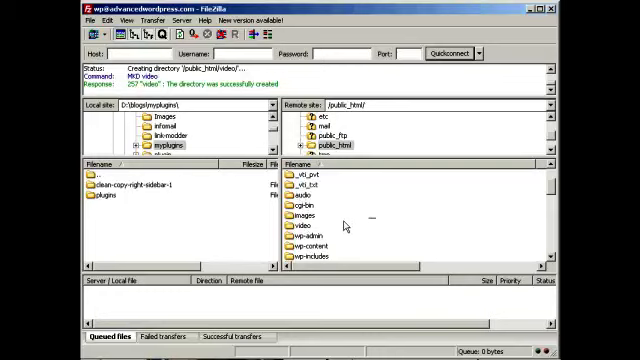
{"action": "mouse_move", "coordinate": [340, 218]}
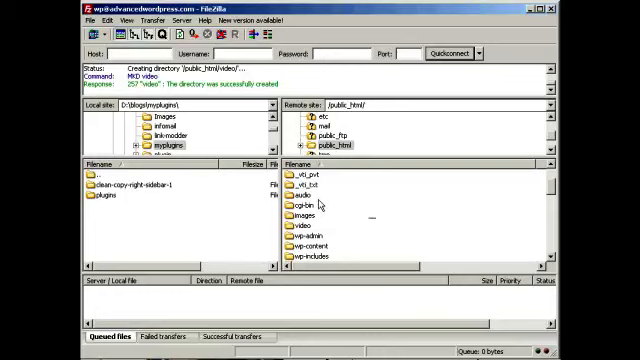
{"action": "mouse_move", "coordinate": [320, 213]}
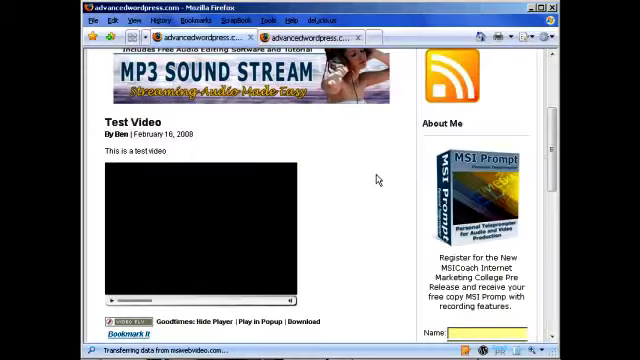
{"action": "mouse_move", "coordinate": [222, 210]}
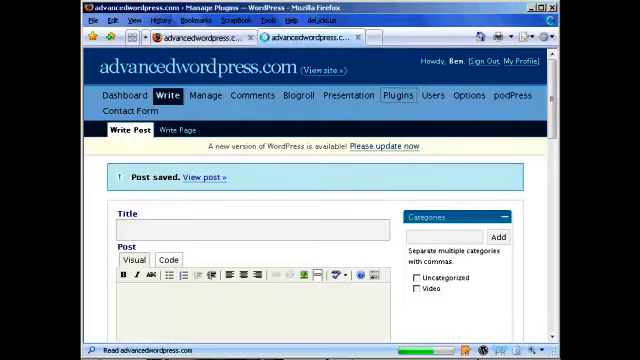
Go to Plugins, Options, All in One SEO and review its title formats and meta settings.
{"action": "left_click", "coordinate": [391, 96]}
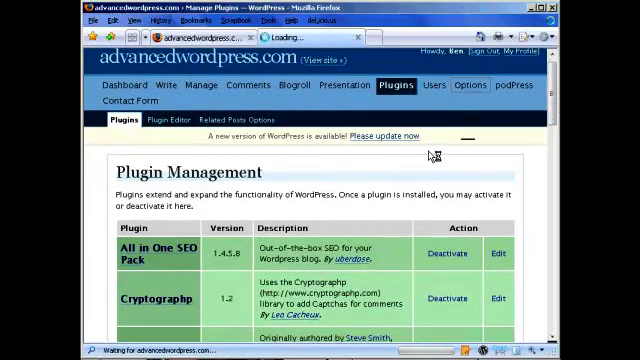
{"action": "left_click", "coordinate": [459, 96]}
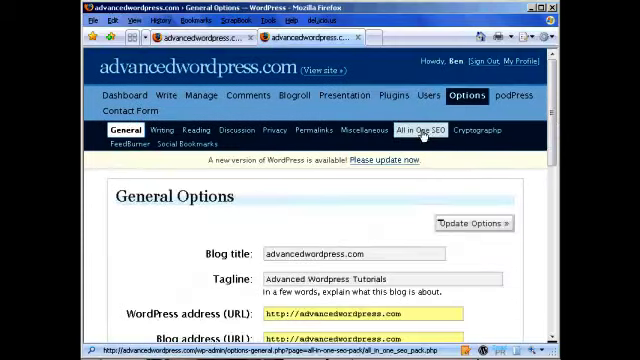
{"action": "left_click", "coordinate": [421, 130]}
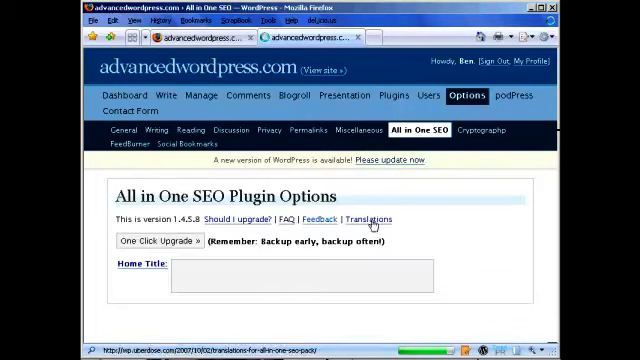
{"action": "scroll", "scroll_direction": "down", "scroll_amount": 3}
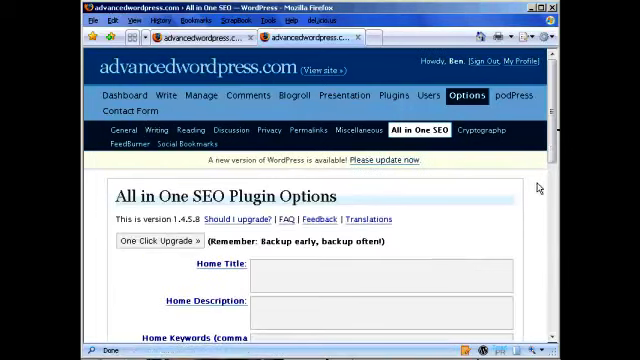
{"action": "scroll", "scroll_direction": "down", "scroll_amount": 3}
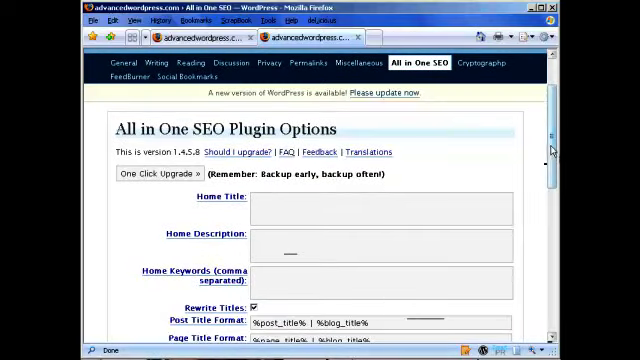
{"action": "scroll", "scroll_direction": "down", "scroll_amount": 3}
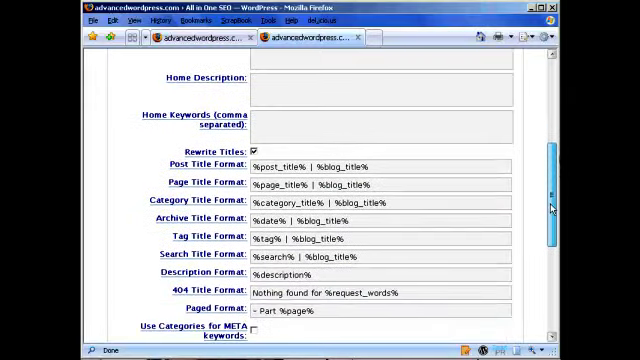
{"action": "scroll", "scroll_direction": "down", "scroll_amount": 3}
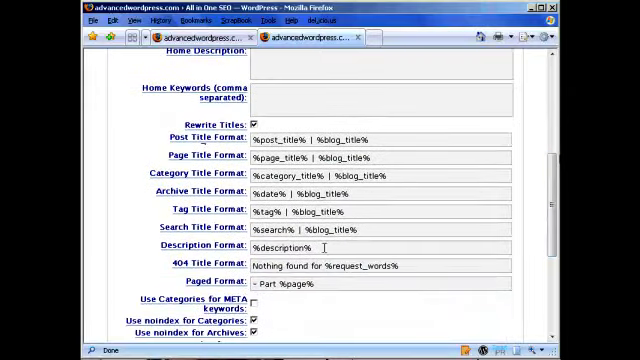
{"action": "scroll", "scroll_direction": "down", "scroll_amount": 3}
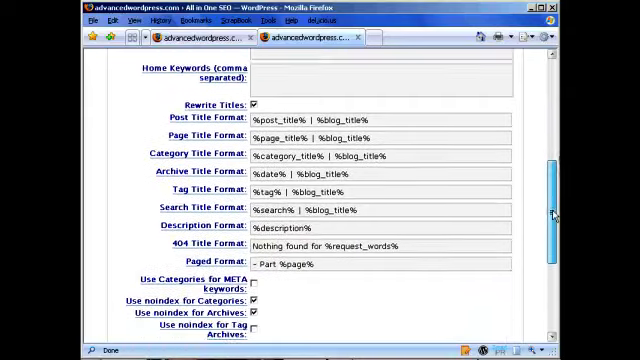
{"action": "scroll", "scroll_direction": "down", "scroll_amount": 3}
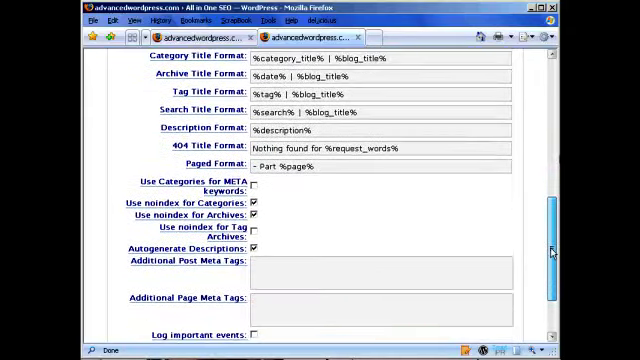
{"action": "scroll", "scroll_direction": "down", "scroll_amount": 3}
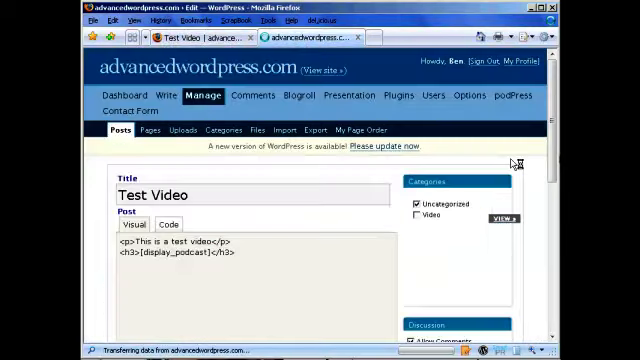
Expand All in One SEO Pack and enter 'Advanced Video Tutorial' as title, description and keywords.
{"action": "scroll", "scroll_direction": "down", "scroll_amount": 3}
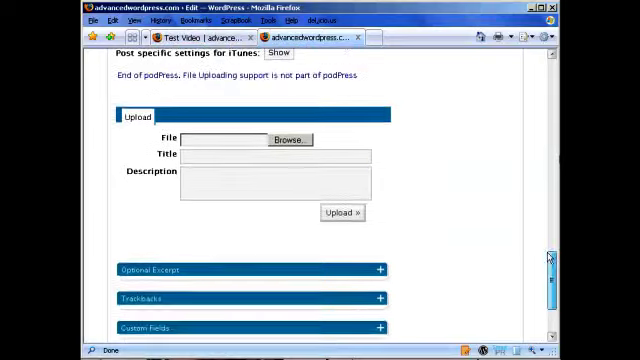
{"action": "scroll", "scroll_direction": "down", "scroll_amount": 3}
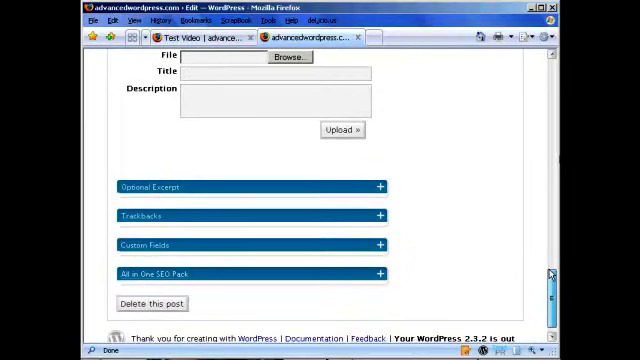
{"action": "left_click", "coordinate": [380, 274]}
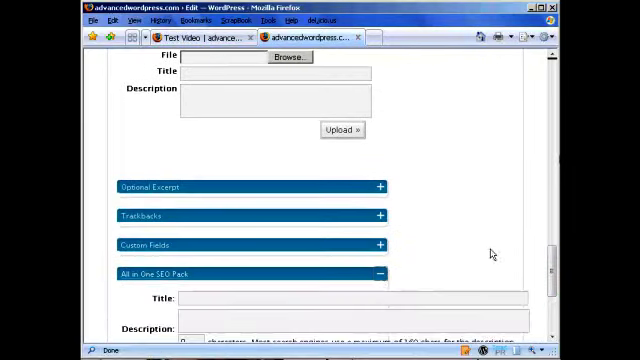
{"action": "scroll", "scroll_direction": "down", "scroll_amount": 3}
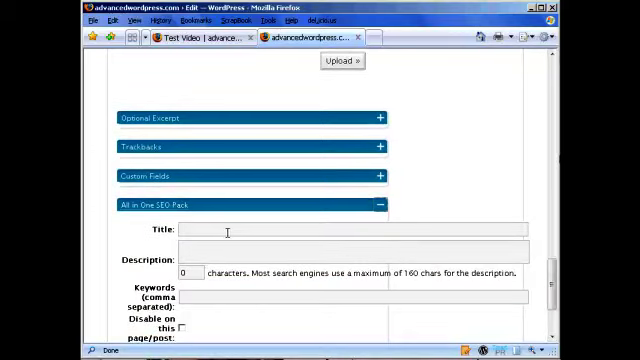
{"action": "type", "text": "A"}
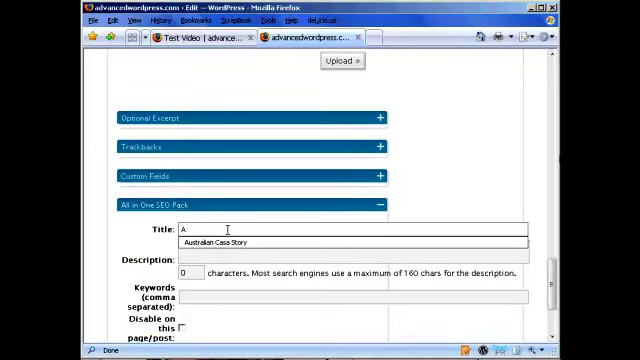
{"action": "type", "text": "Advanced Video T"}
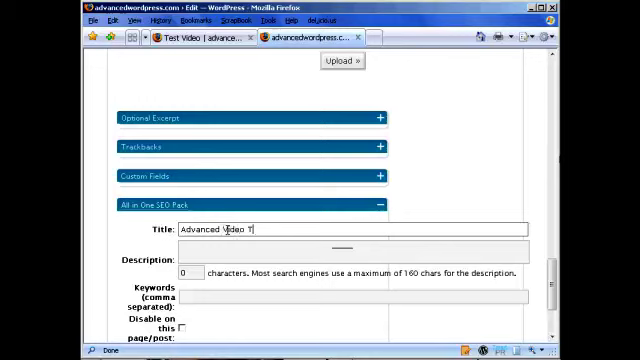
{"action": "type", "text": "utorial"}
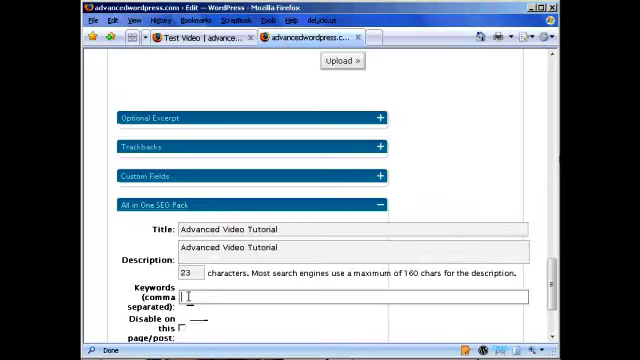
{"action": "type", "text": "Advanced Video Tutorial"}
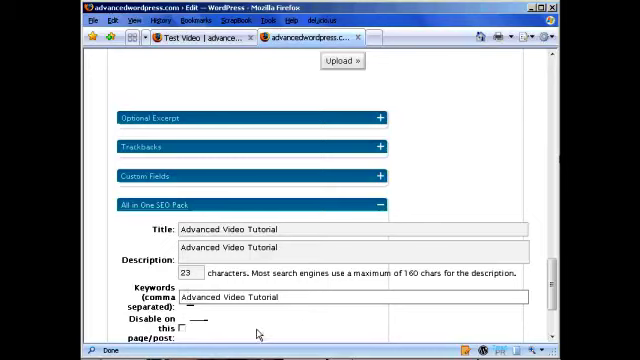
Save the Test Video post with its SEO details.
{"action": "scroll", "scroll_direction": "down", "scroll_amount": 3}
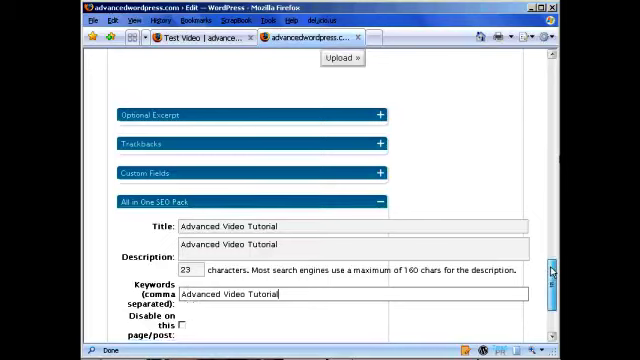
{"action": "scroll", "scroll_direction": "down", "scroll_amount": 3}
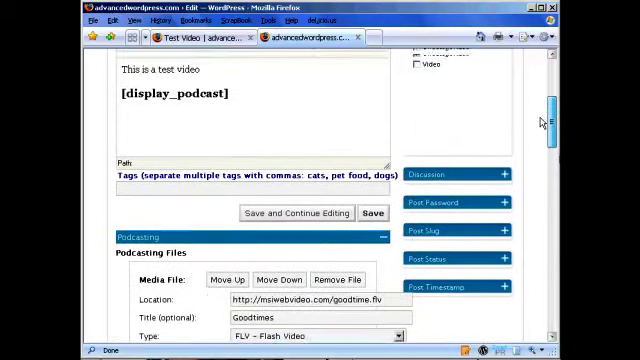
{"action": "left_click", "coordinate": [372, 216]}
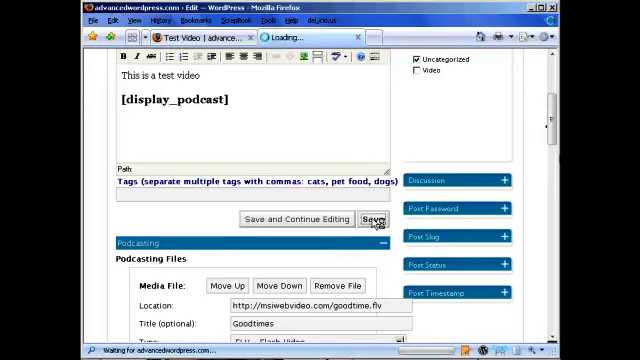